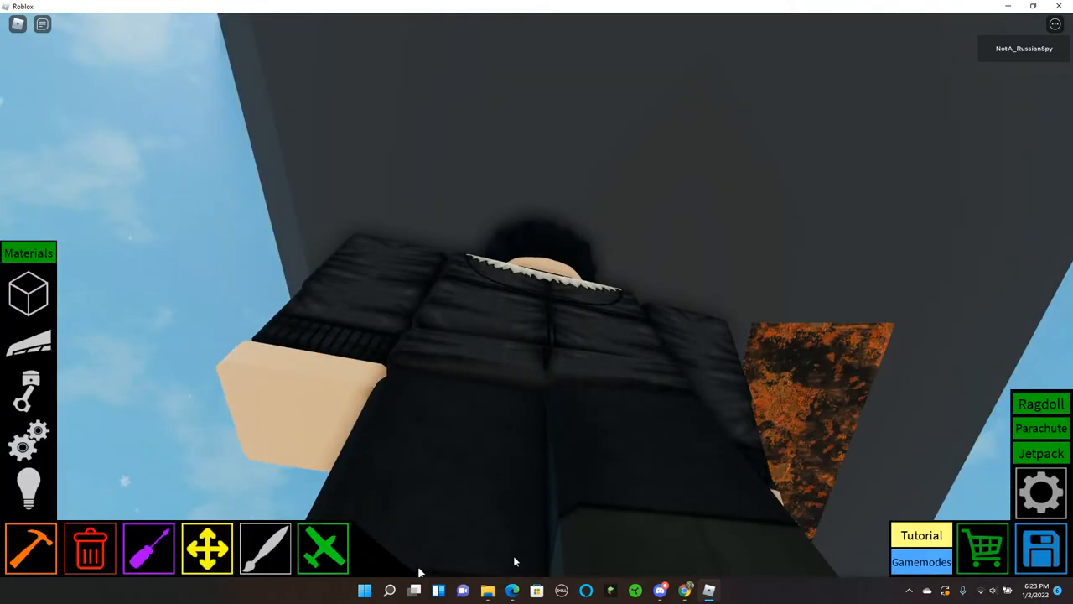
Open and close the game settings before launching the boat onto the water
{"action": "left_click", "coordinate": [1040, 492]}
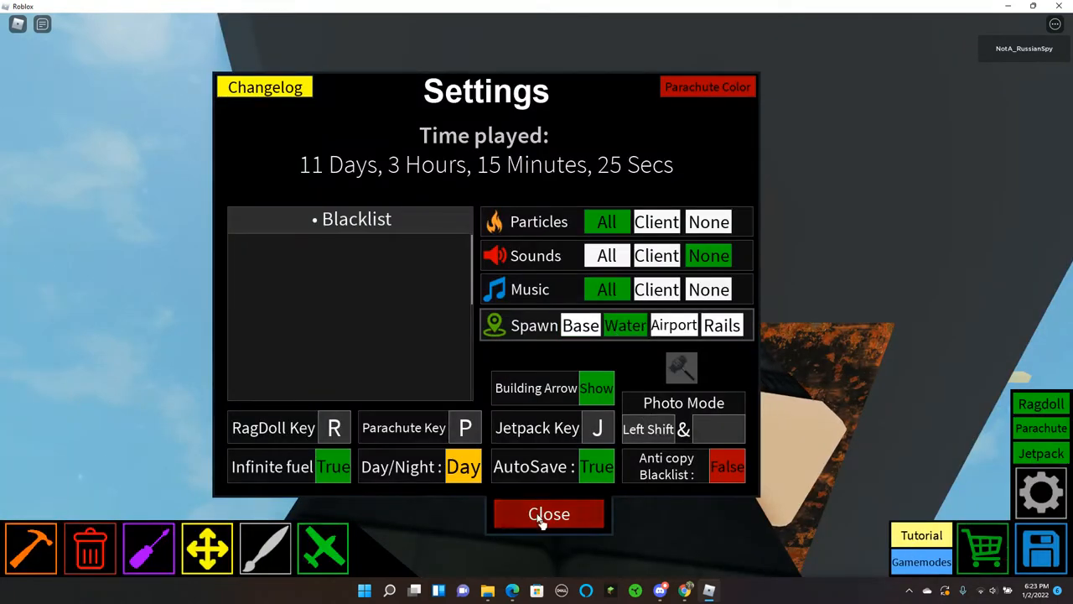
{"action": "left_click", "coordinate": [549, 513]}
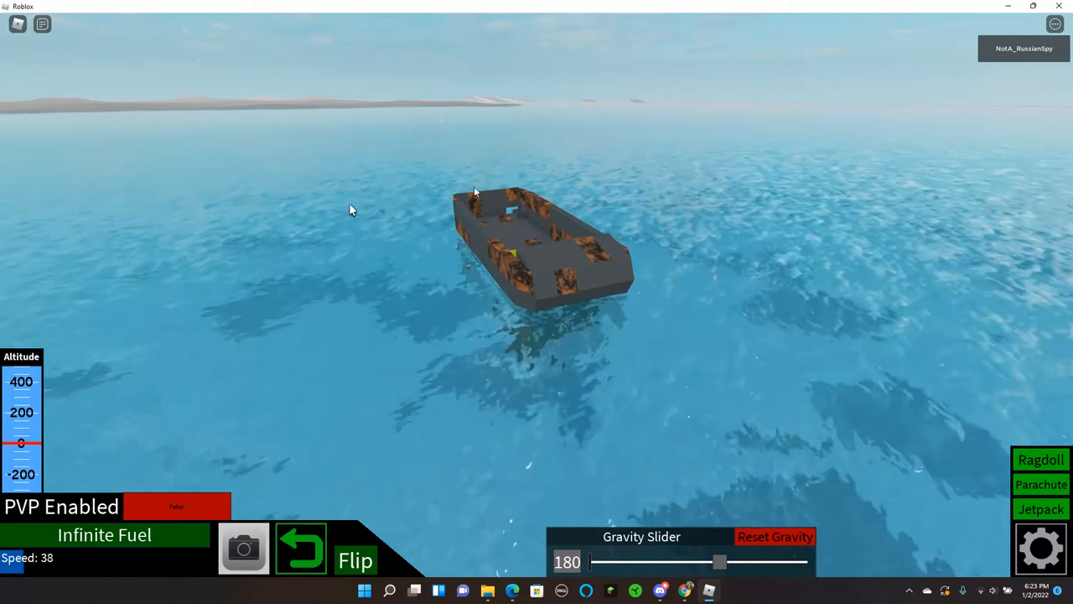
{"action": "mouse_move", "coordinate": [612, 184]}
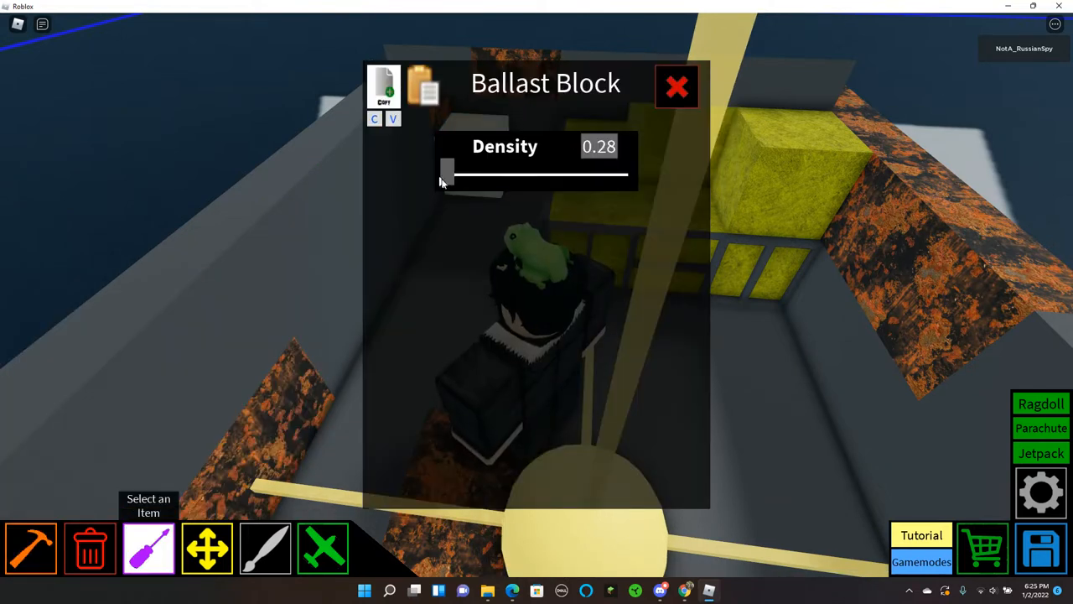
Drag the rear ballast block's Density slider to 10 and close its settings
{"action": "left_click_drag", "start_coordinate": [447, 173], "coordinate": [627, 174]}
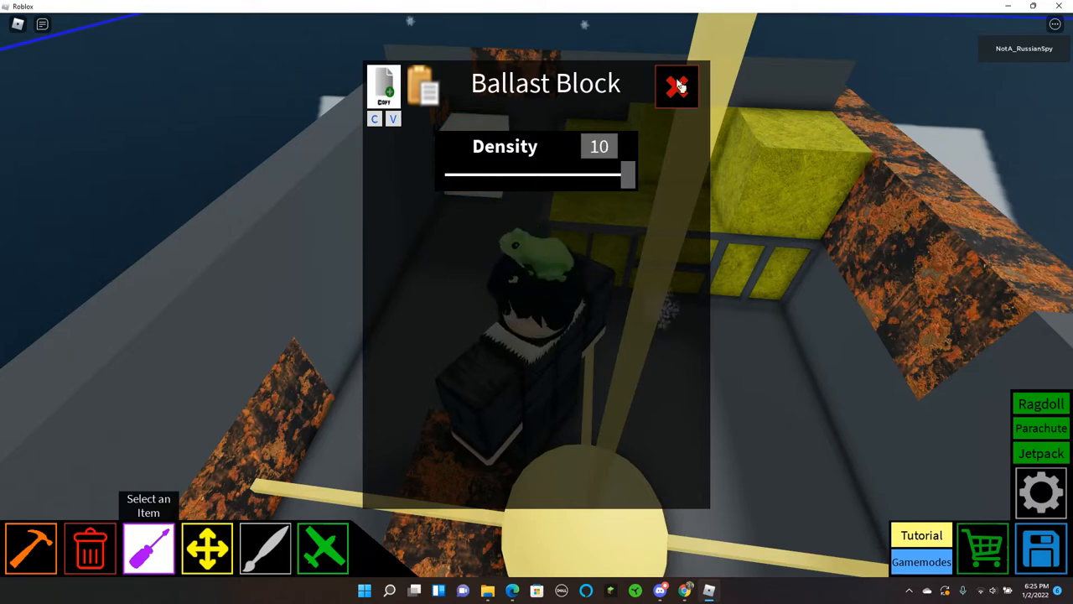
{"action": "left_click", "coordinate": [676, 86]}
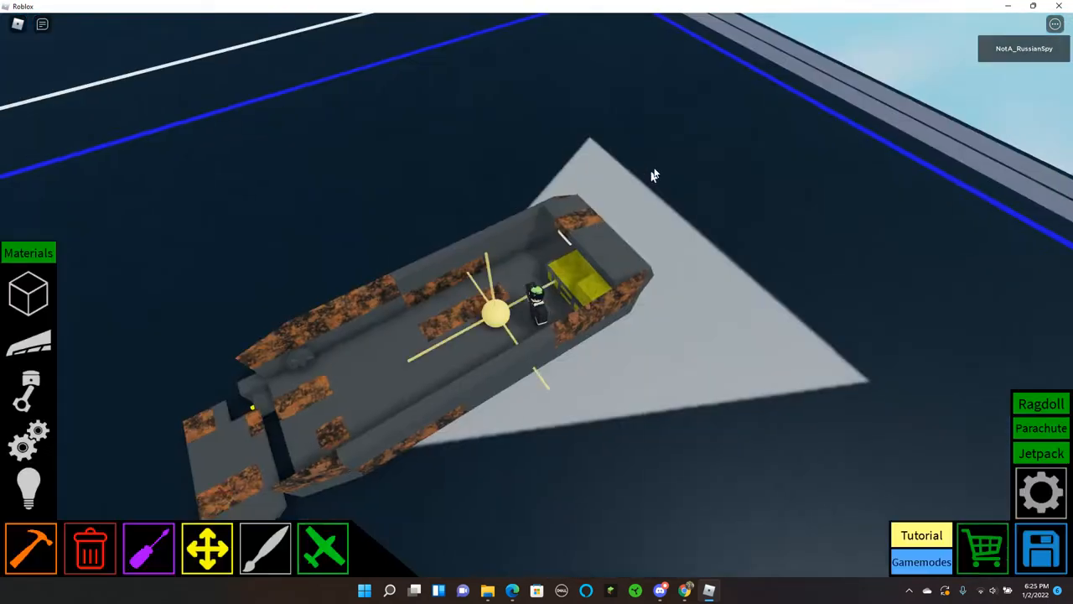
Place a small ballast block in the rear corner and set its density to 3.5
{"action": "left_click", "coordinate": [149, 548]}
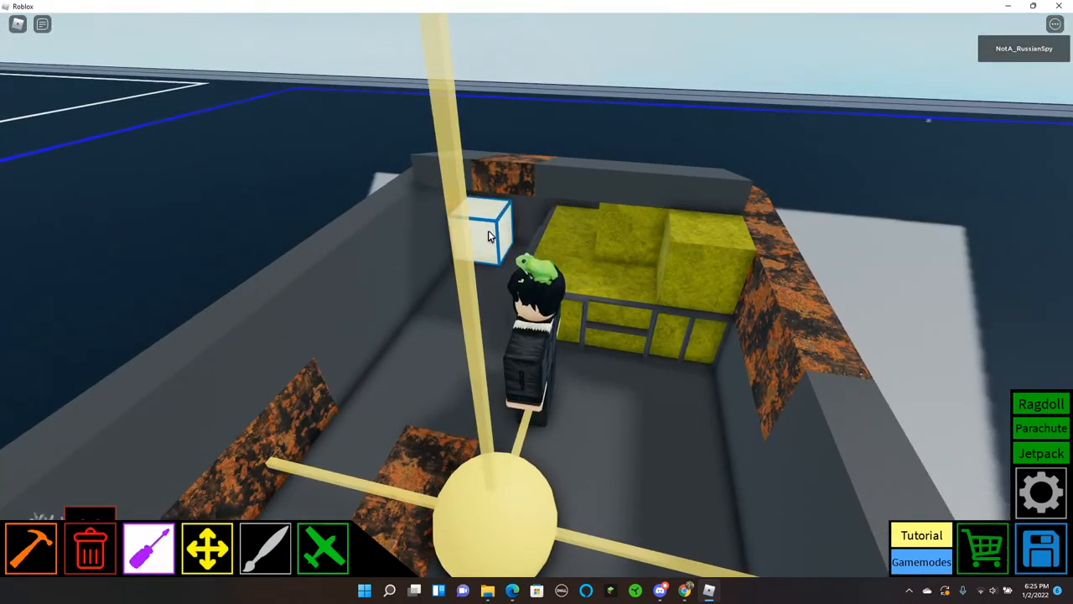
{"action": "left_click", "coordinate": [486, 234]}
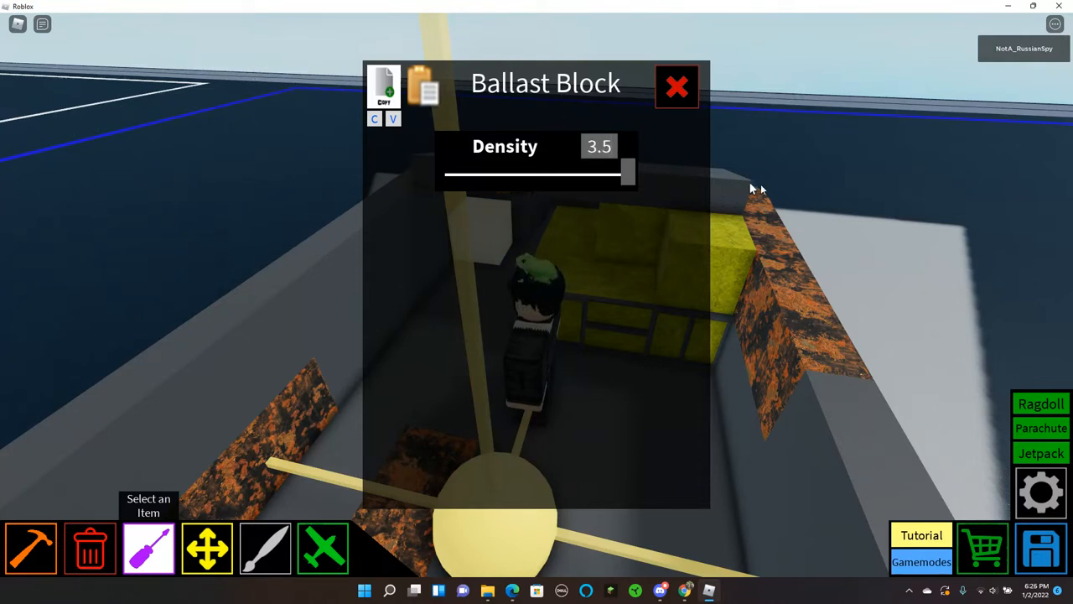
{"action": "left_click", "coordinate": [677, 86]}
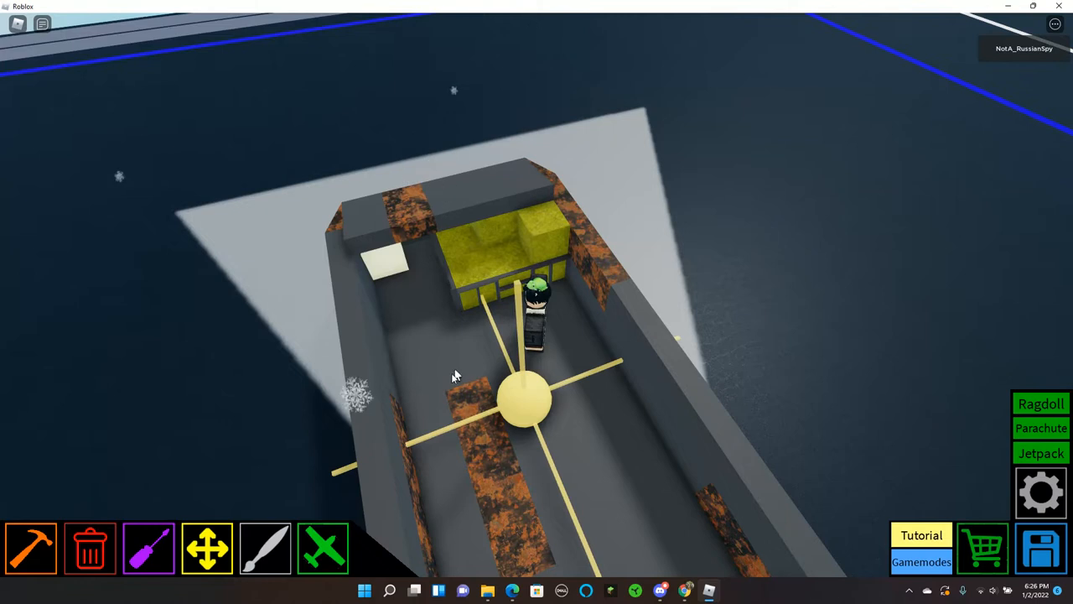
{"action": "mouse_move", "coordinate": [215, 426]}
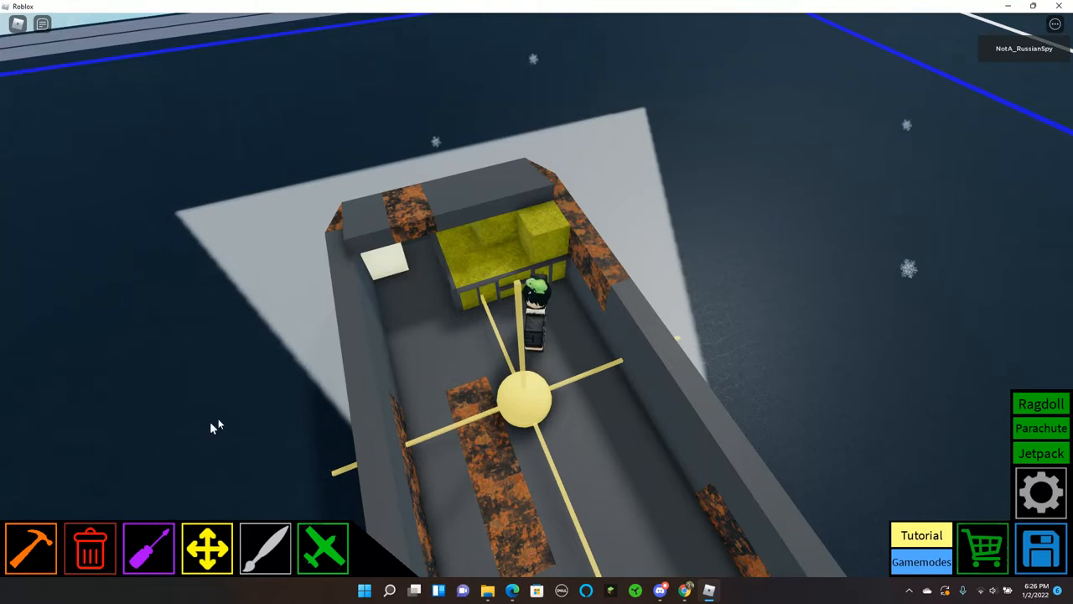